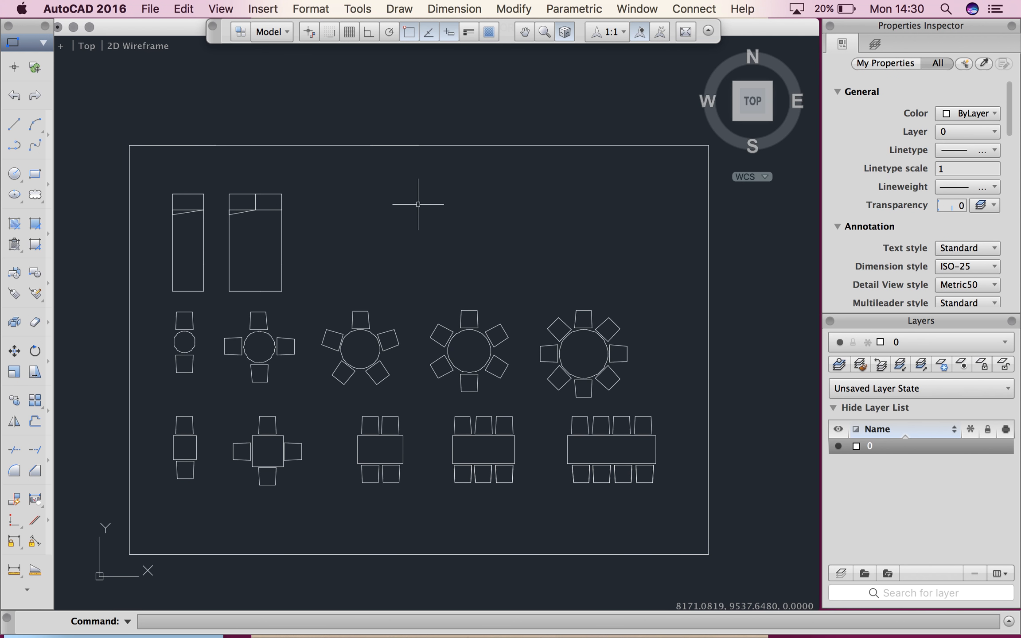
mouse_move(381, 235)
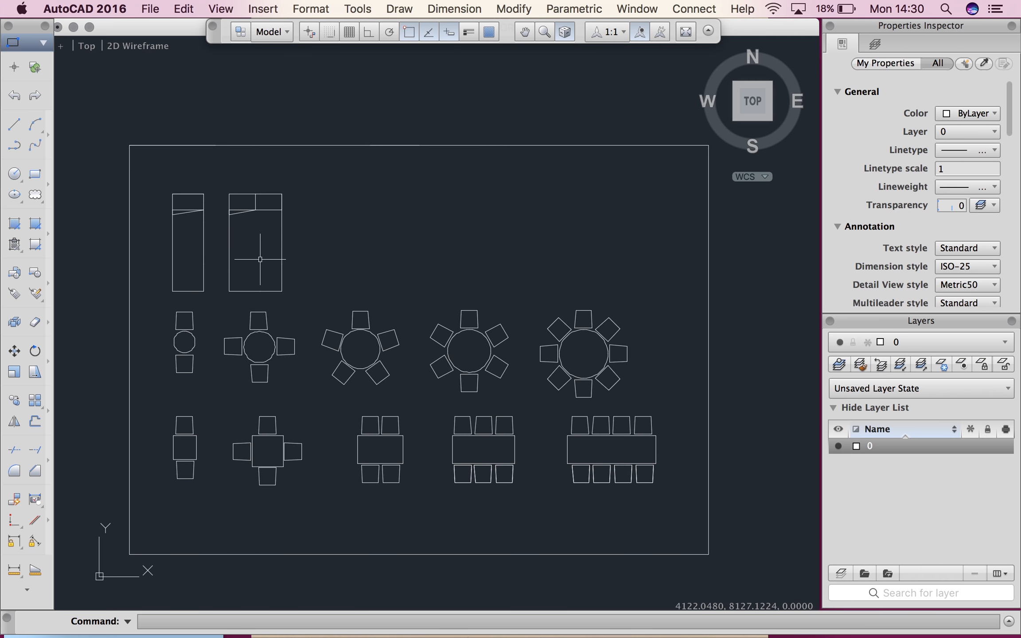
mouse_move(270, 227)
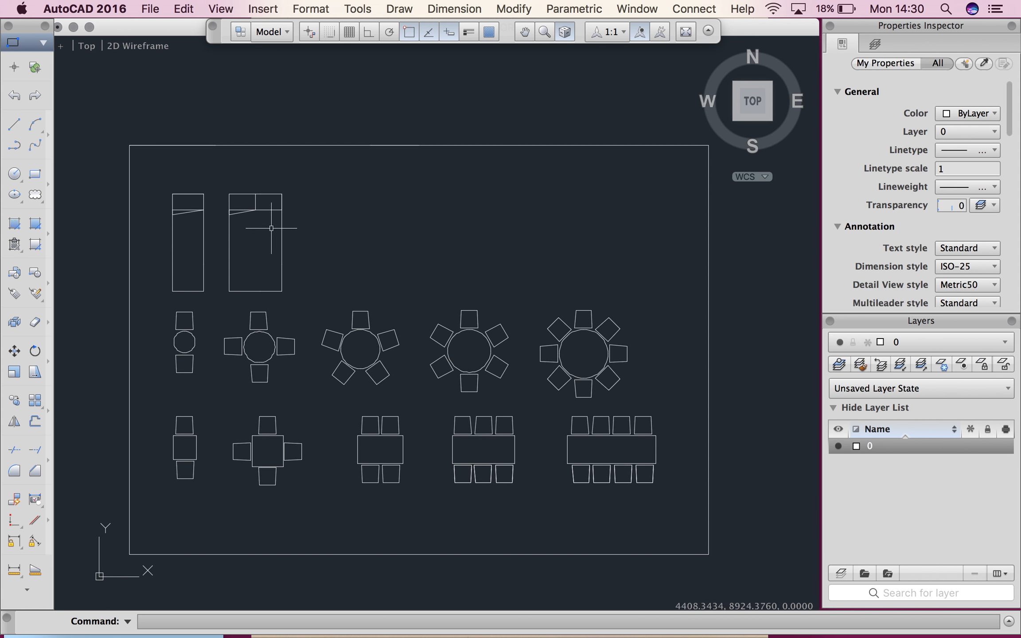
mouse_move(461, 266)
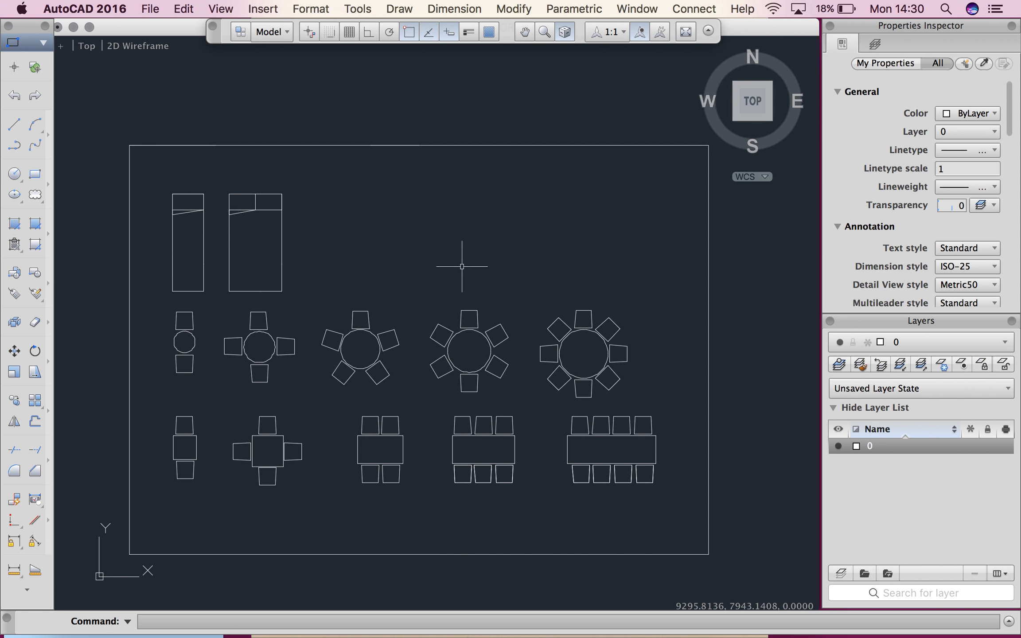
Run HATCH and pick the STARS pattern from the full Hatch Library, moving the palette aside.
text(hatch: Pick internal point or [Select objects/Undo/seTtings]:)
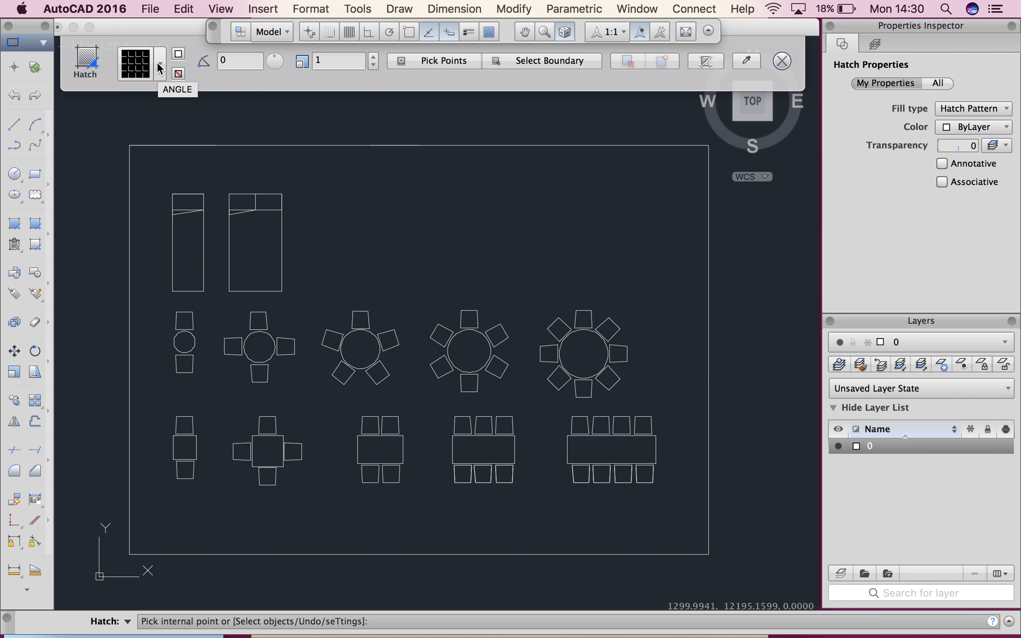
mouse_move(144, 72)
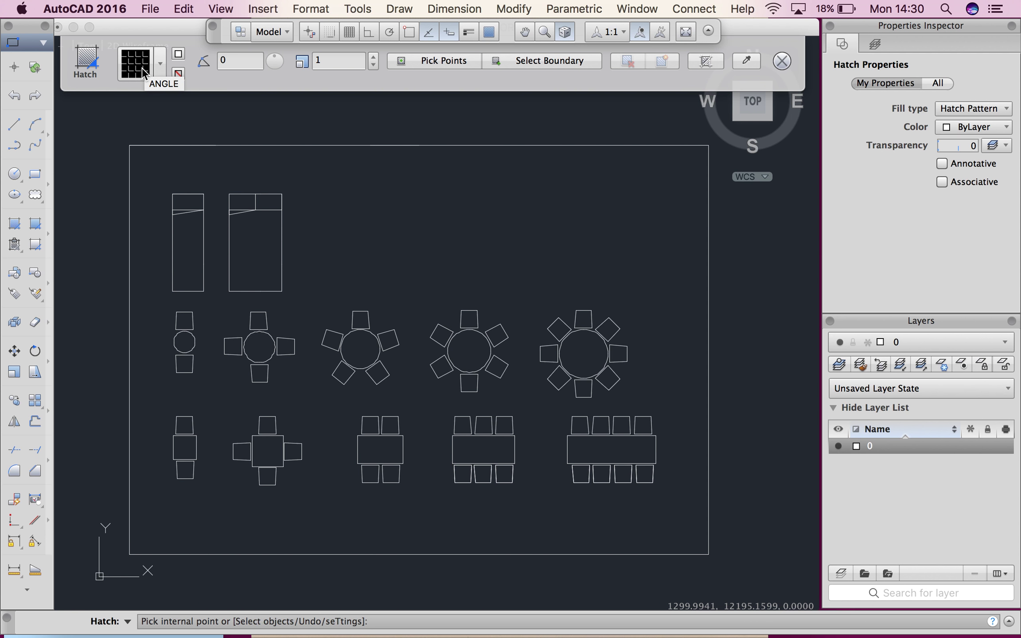
click(159, 62)
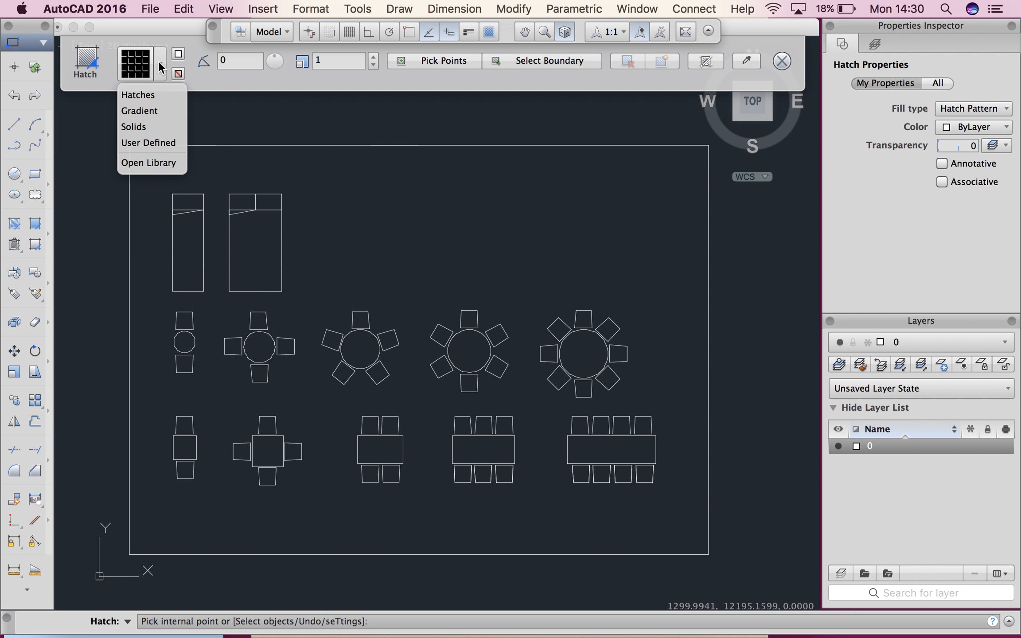
click(148, 163)
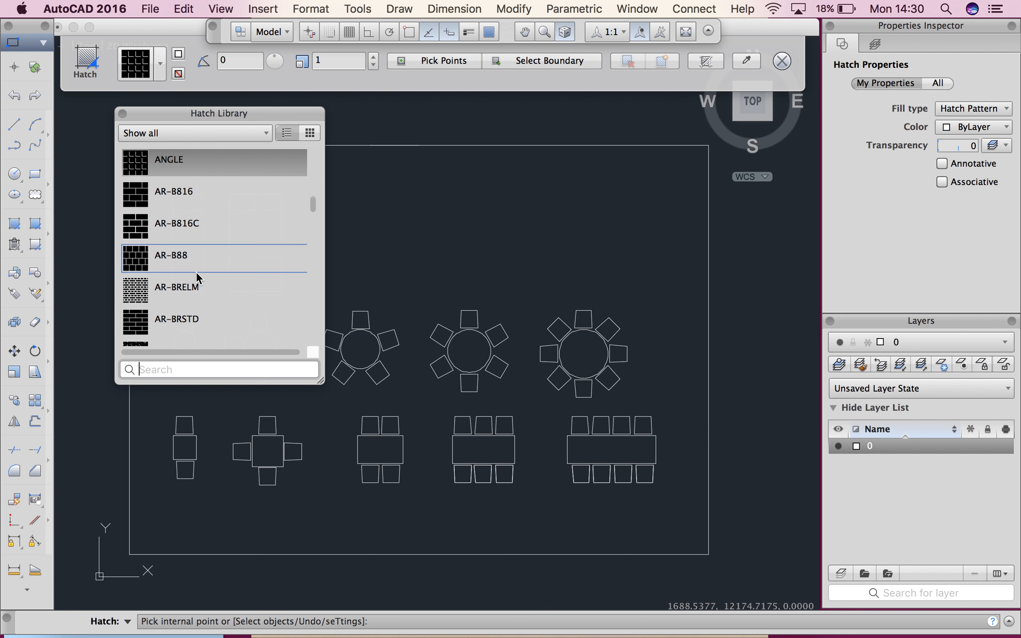
scroll(down, 3)
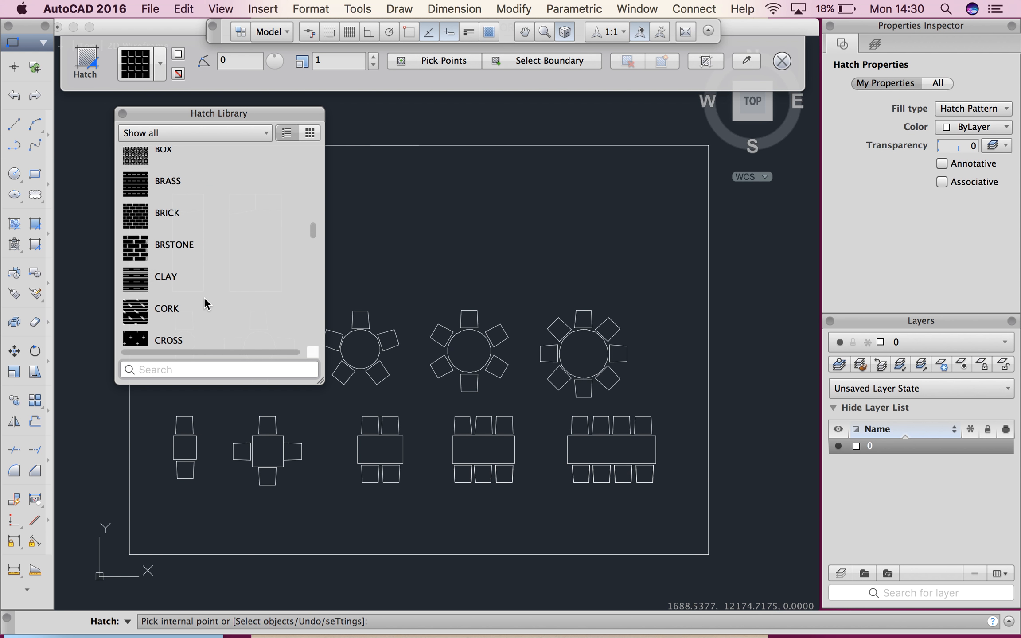
scroll(down, 3)
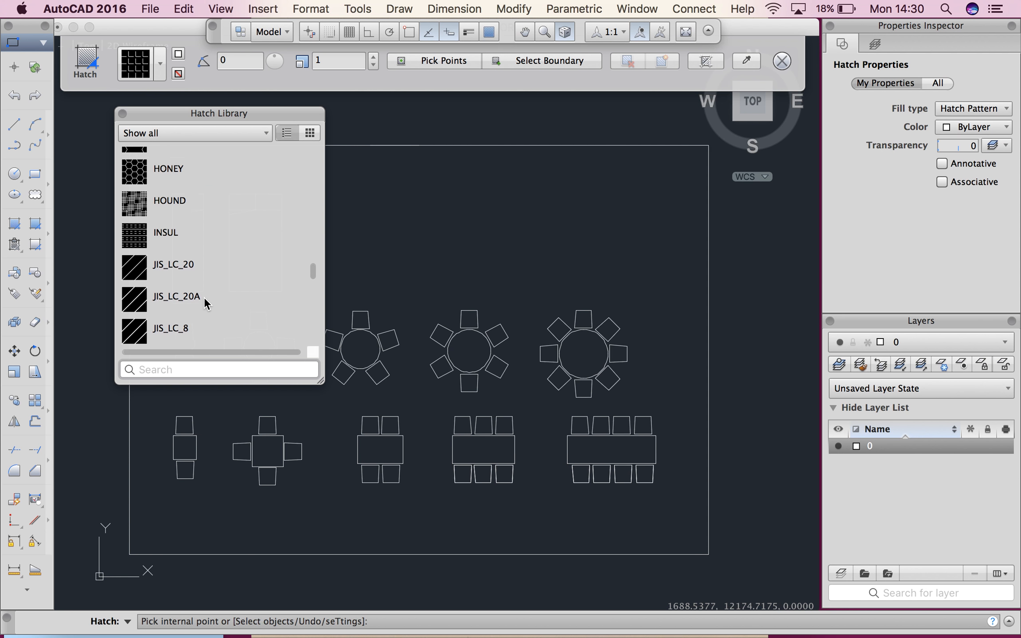
scroll(down, 3)
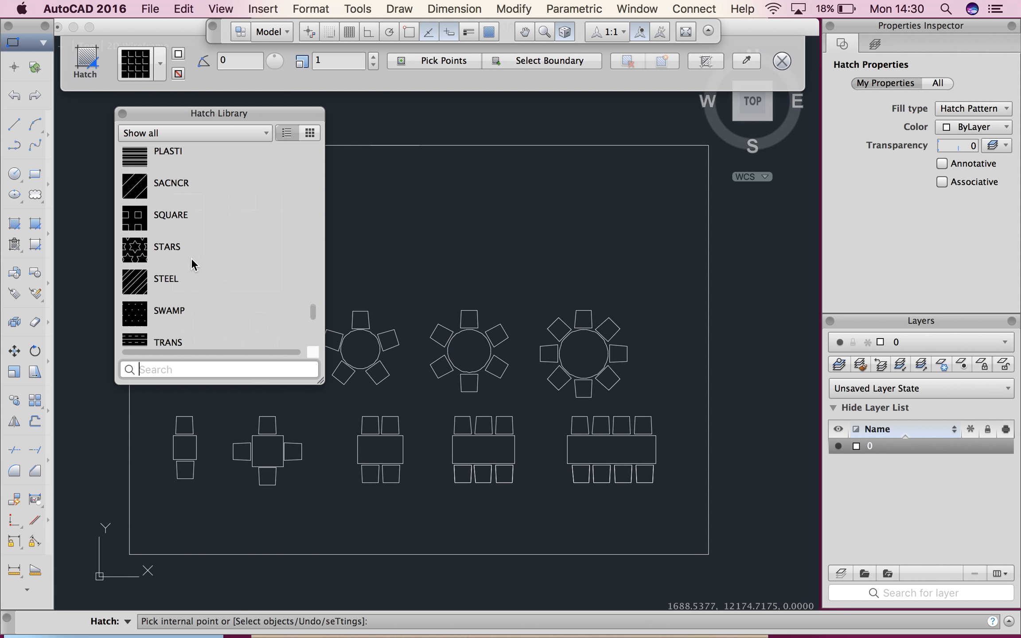
click(167, 250)
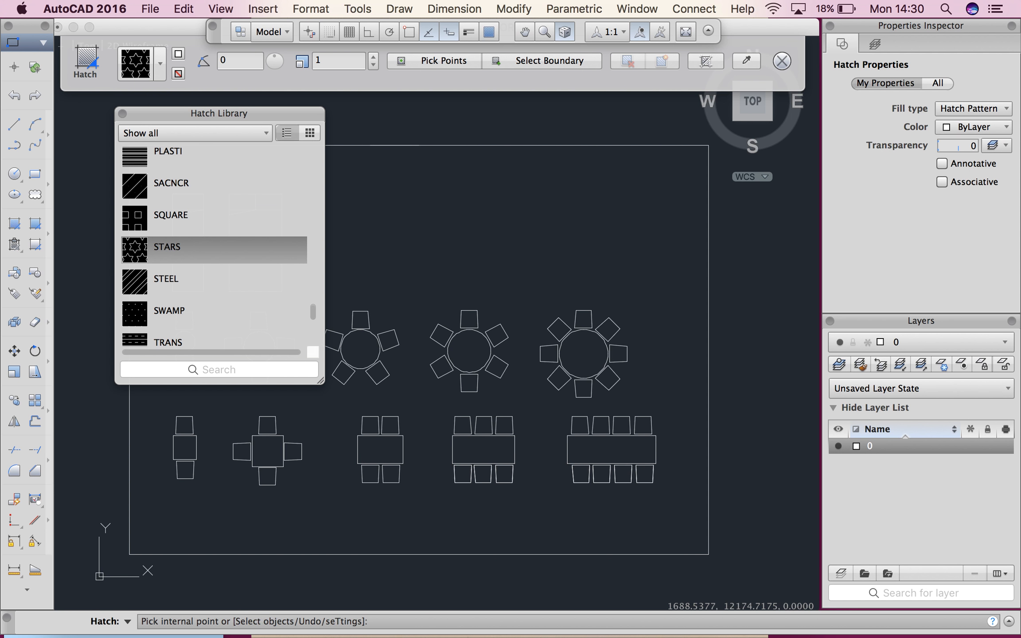
drag(219, 113, 797, 166)
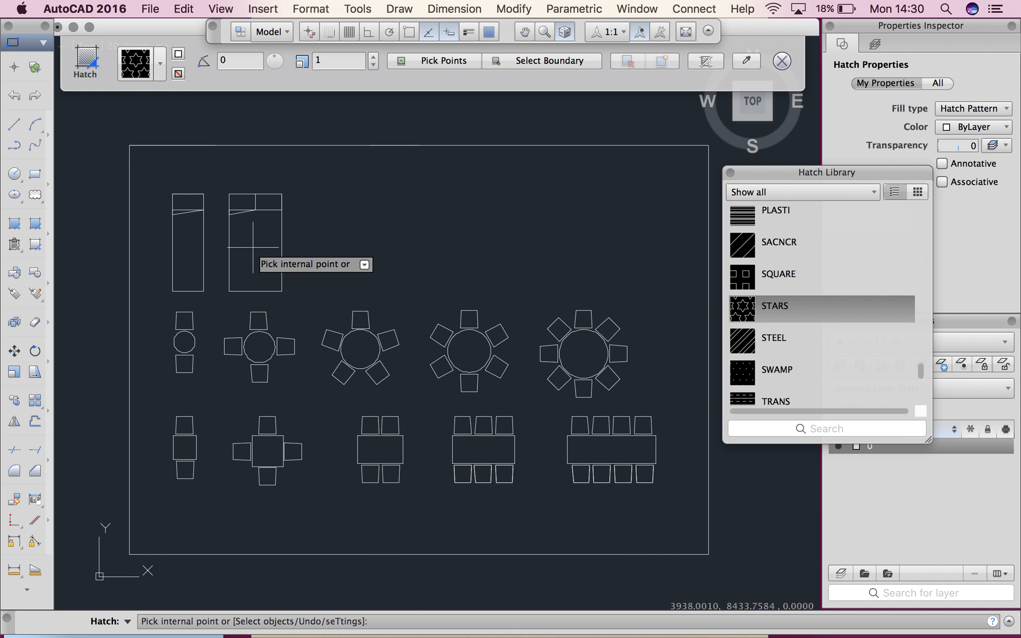
Hatch the double bed's bedspread, set pattern scale 100, and switch it to ZIGZAG.
click(250, 248)
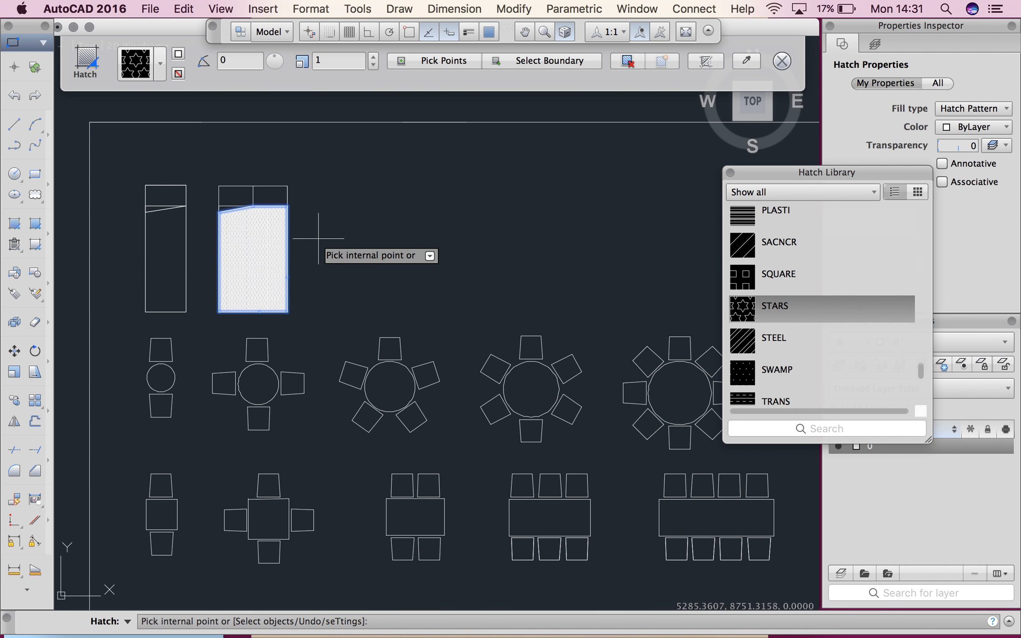
click(326, 60)
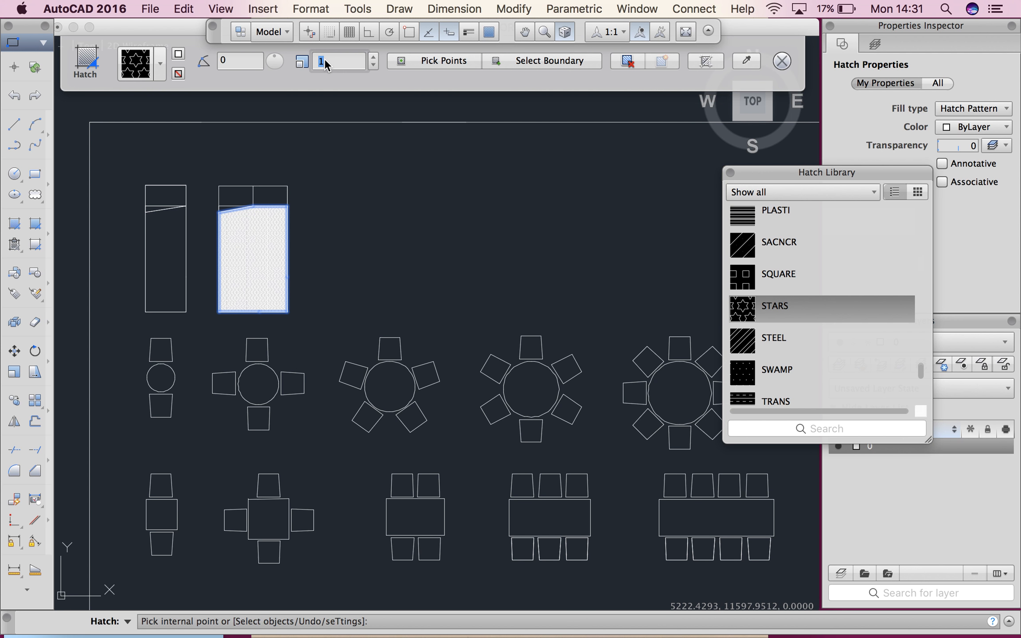
text(100)
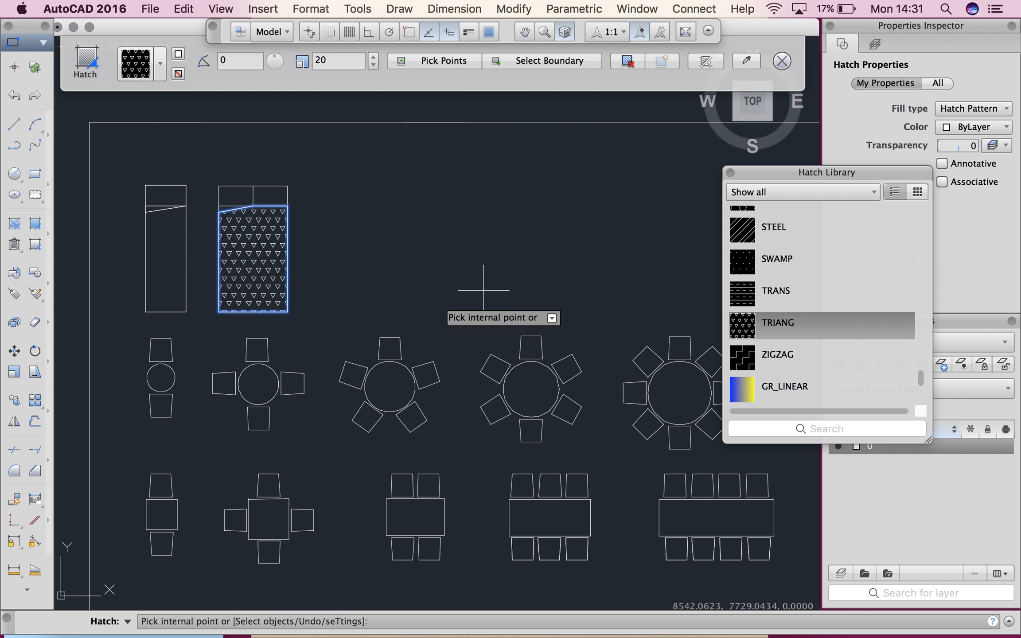
click(778, 354)
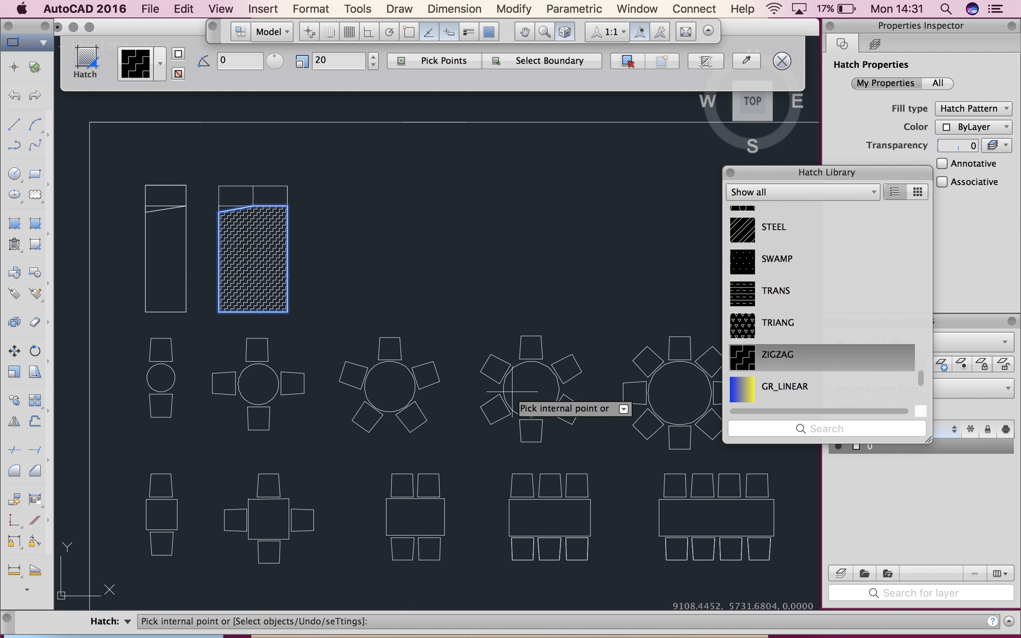
mouse_move(290, 233)
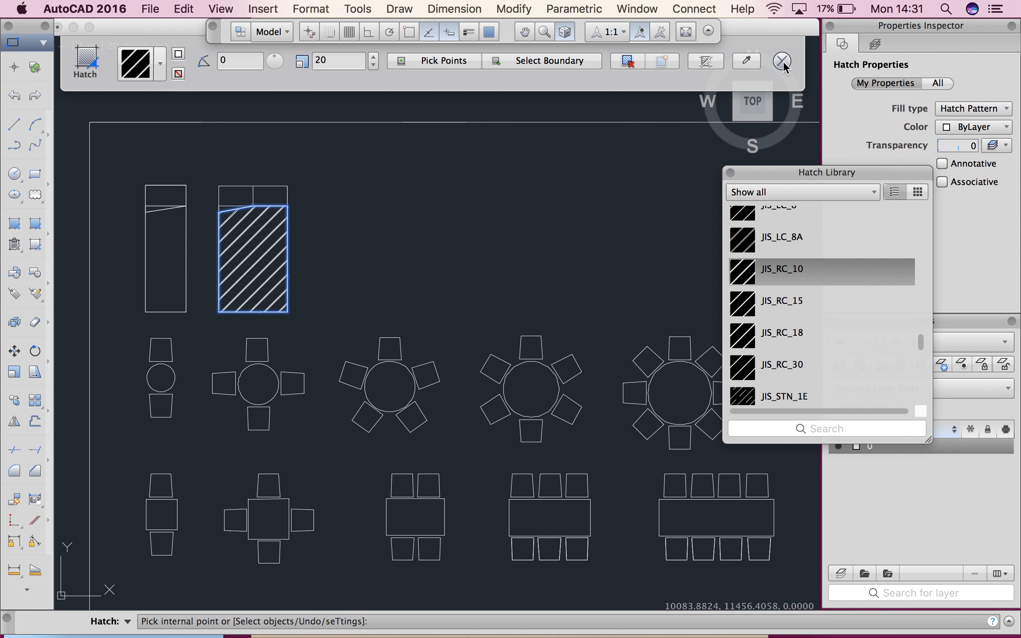
Apply the bedspread hatch by closing the Hatch Editor and nudge the floor-plan view.
click(783, 60)
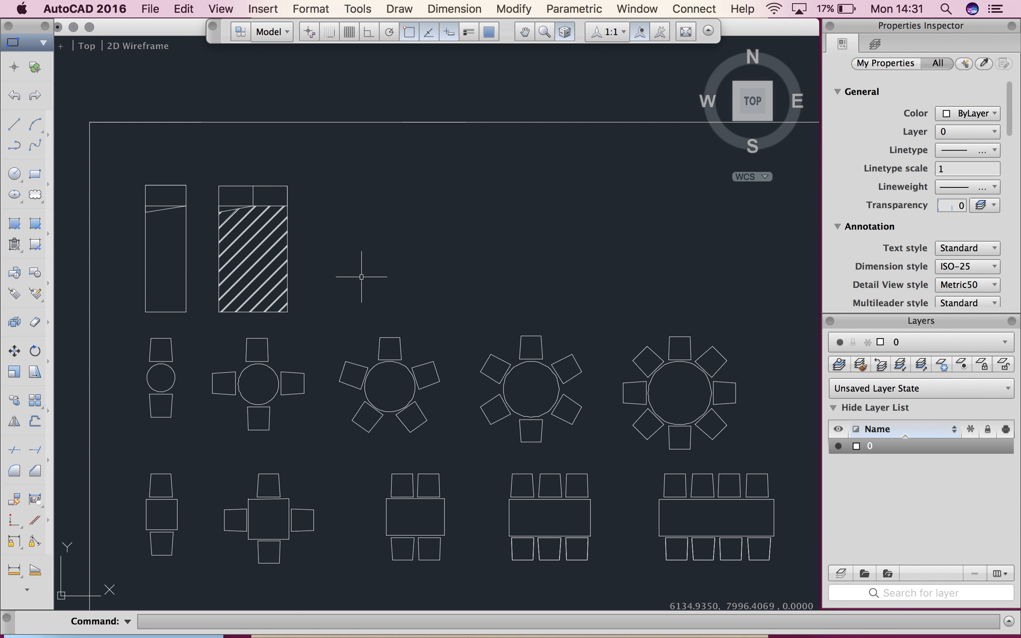
drag(361, 277, 338, 251)
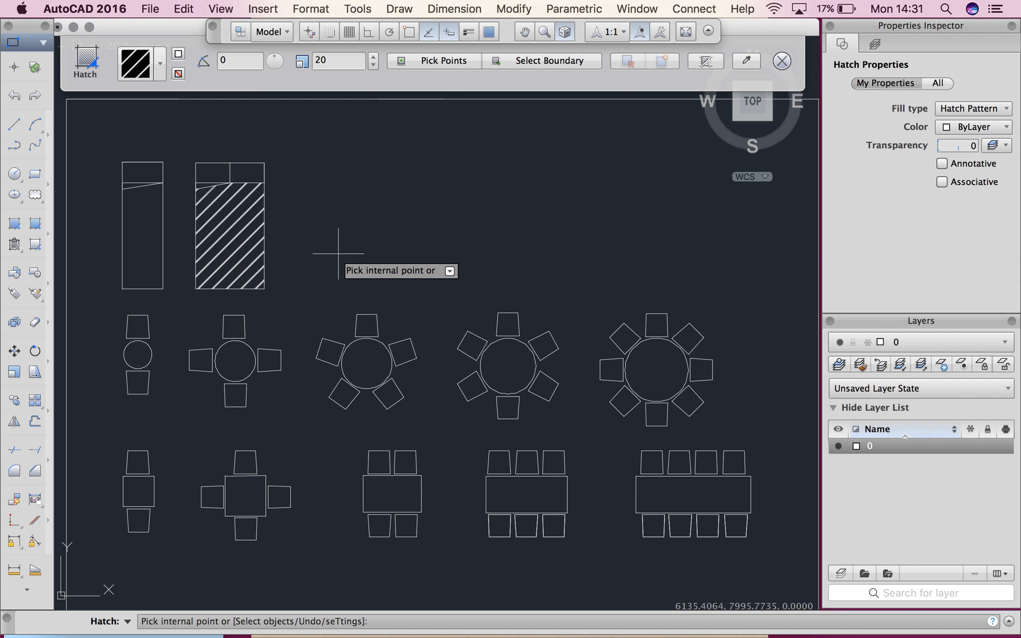
Fill the middle-row round six-chair table with a Solid fill and apply it.
click(157, 63)
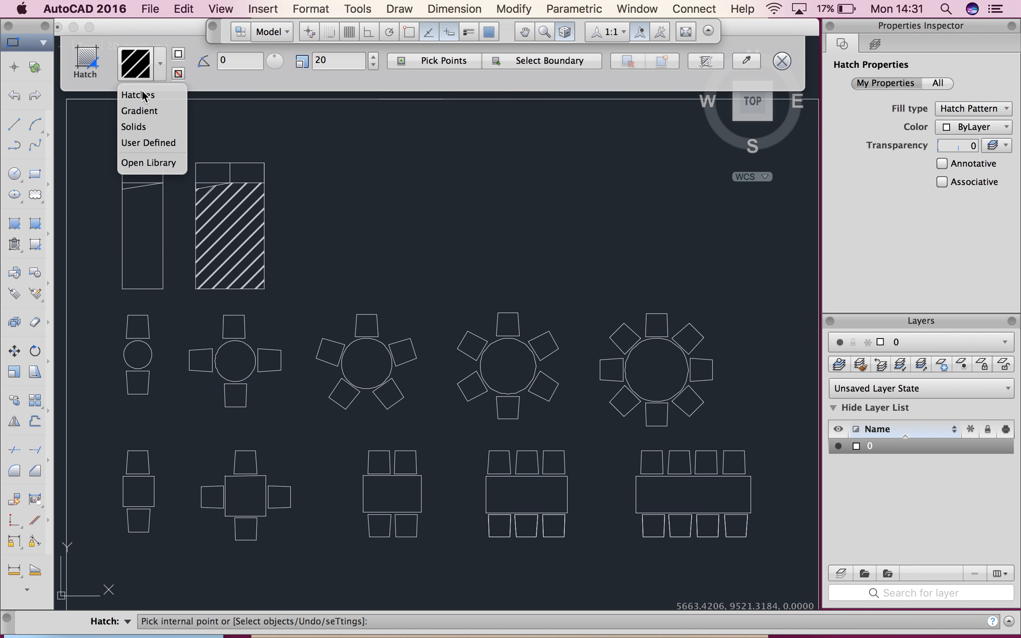
click(133, 127)
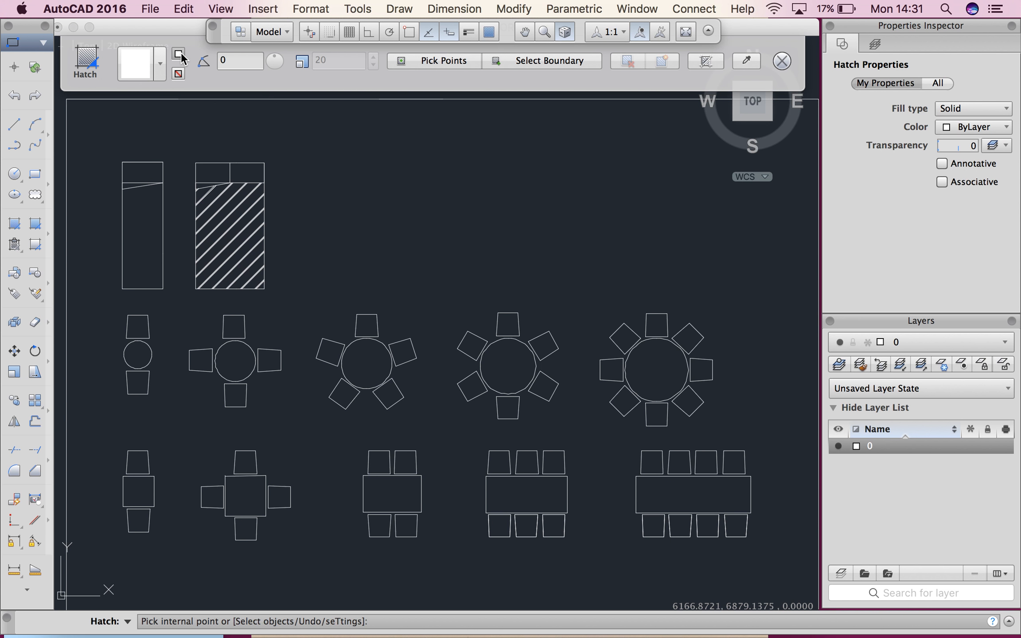
mouse_move(414, 288)
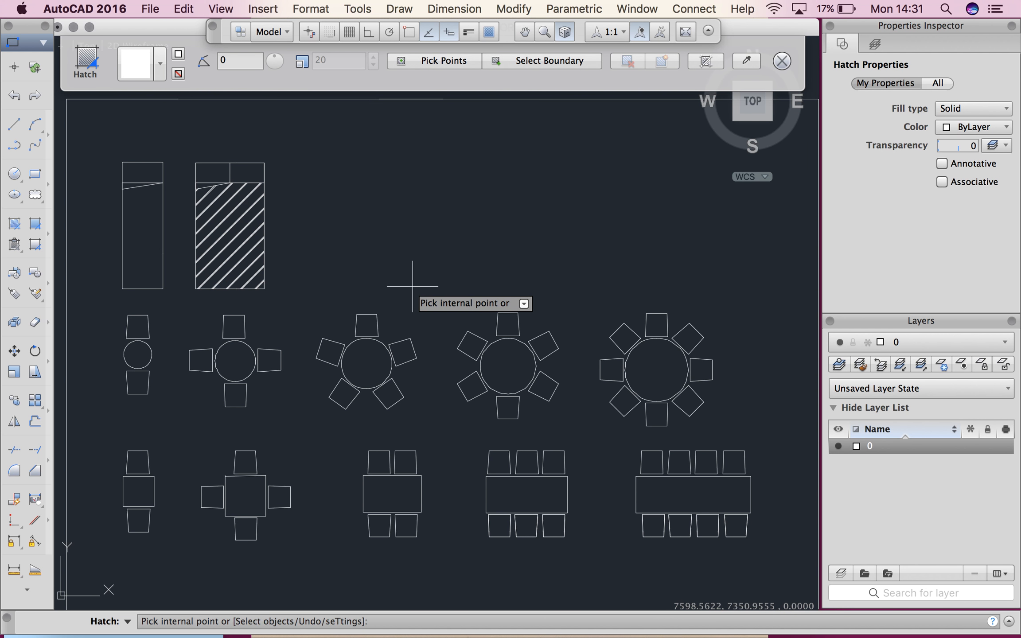
click(367, 363)
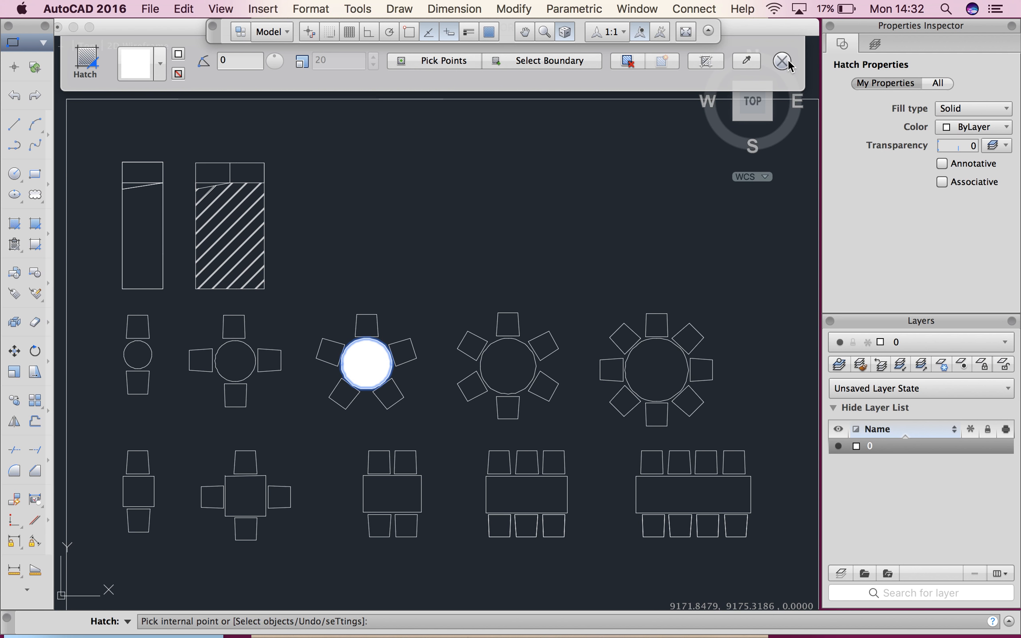
click(780, 60)
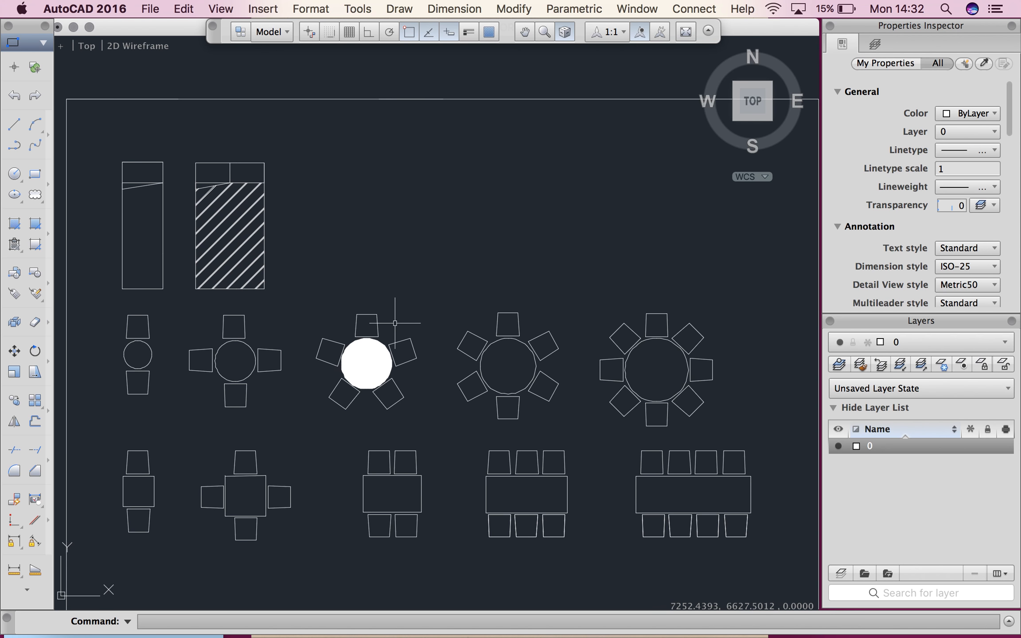
click(369, 368)
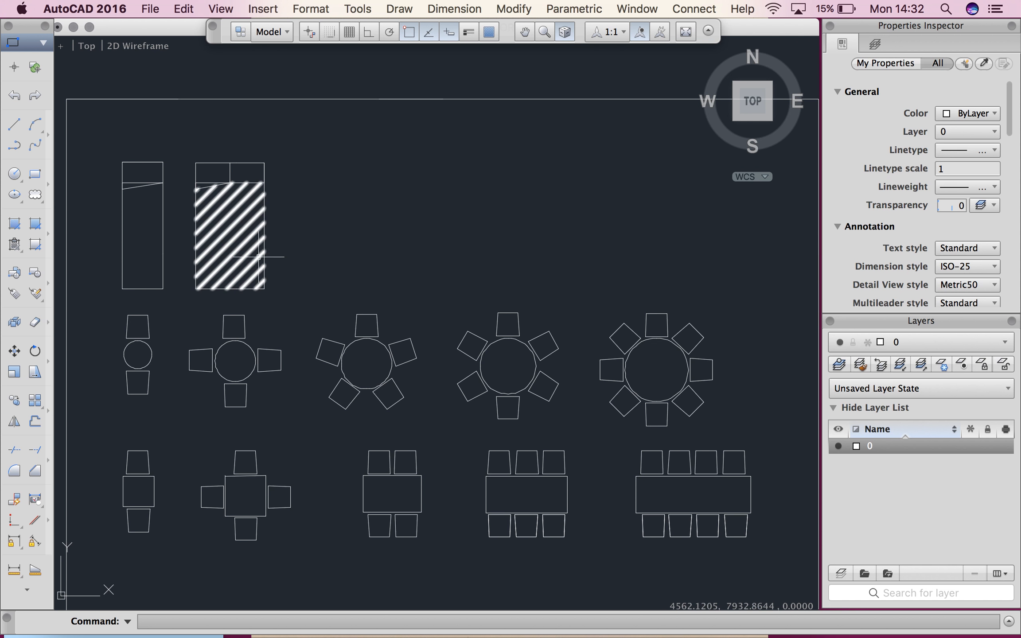
Rescale the bedspread hatch, trying 5 and 500, settling on 100, and apply it.
click(228, 238)
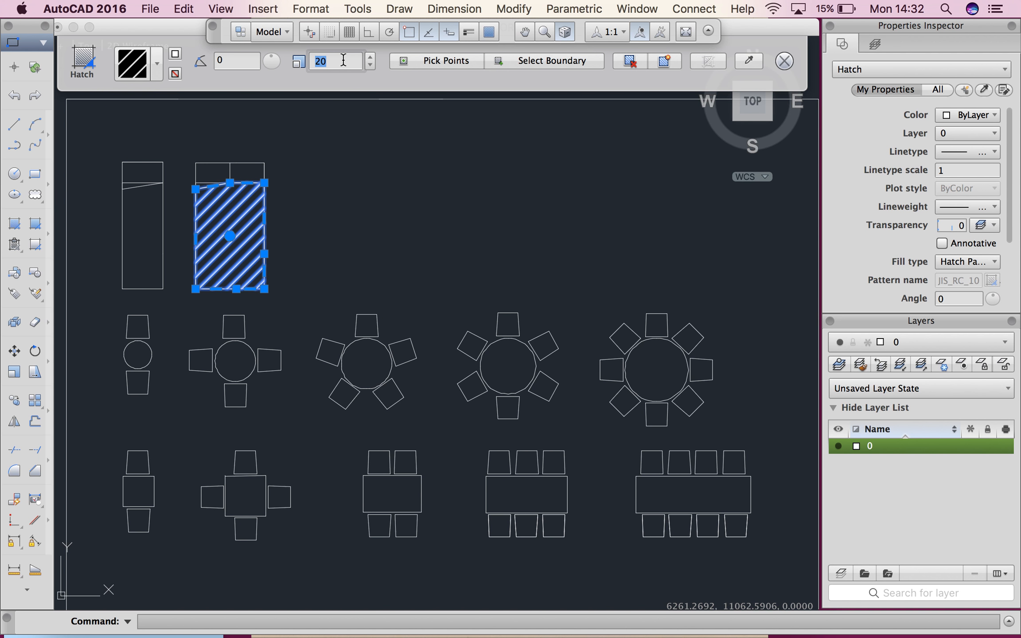
text(5)
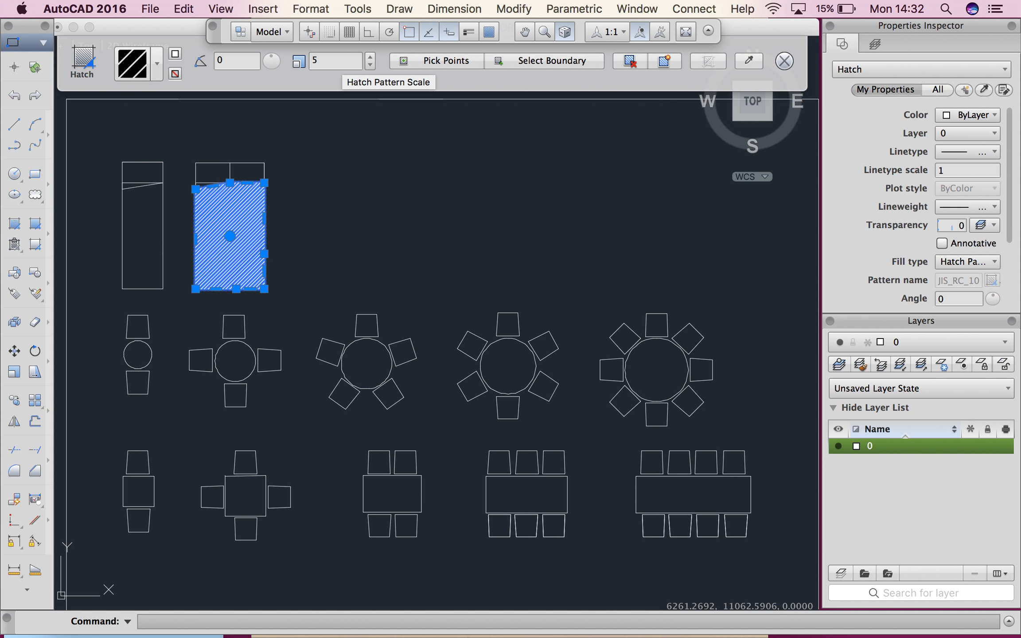
click(334, 60)
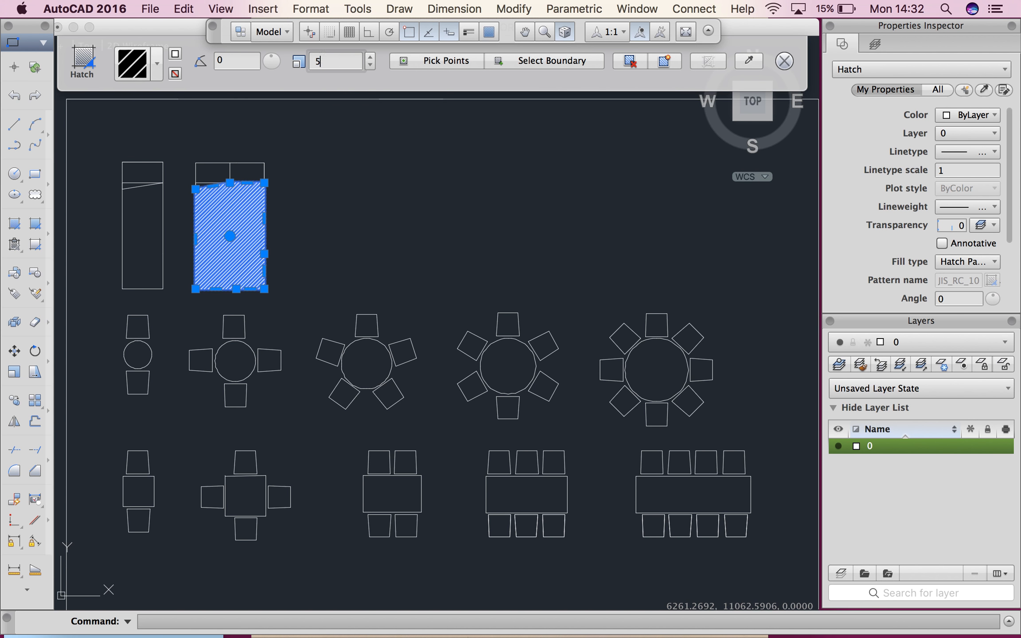
text(500)
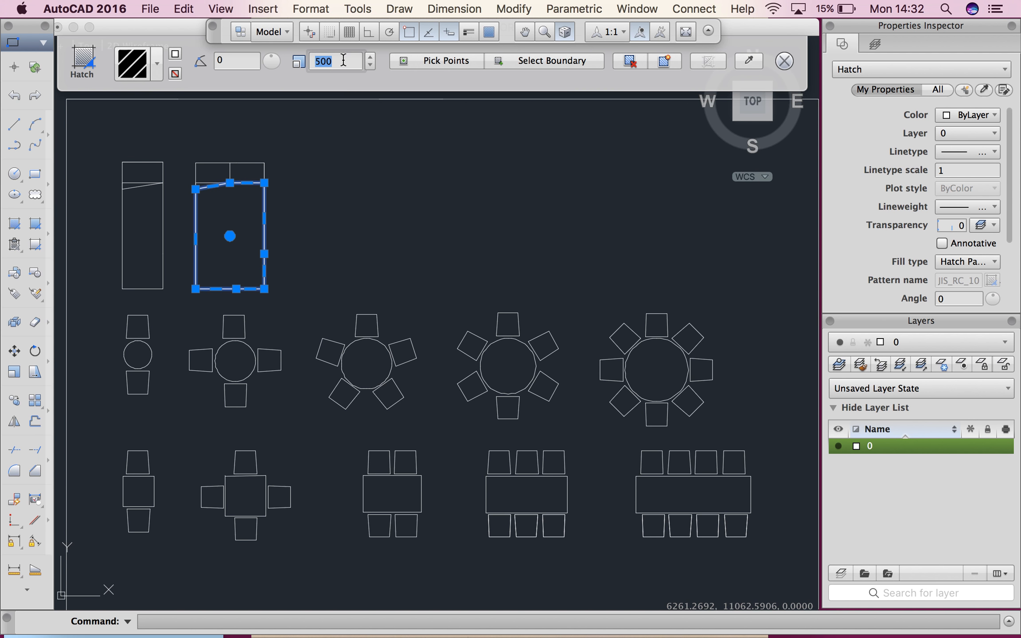
text(100)
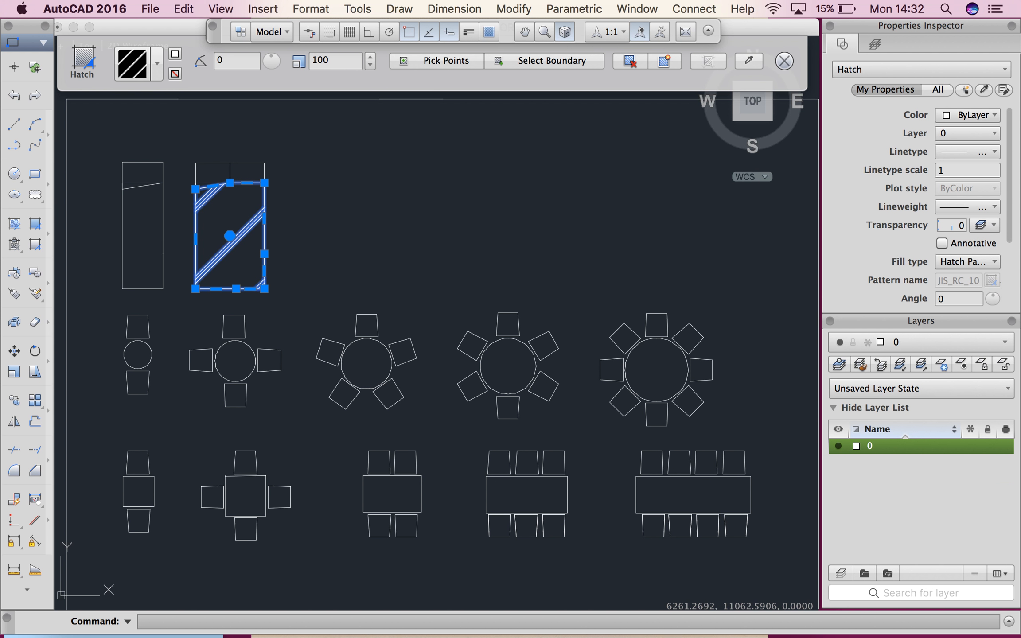
mouse_move(639, 61)
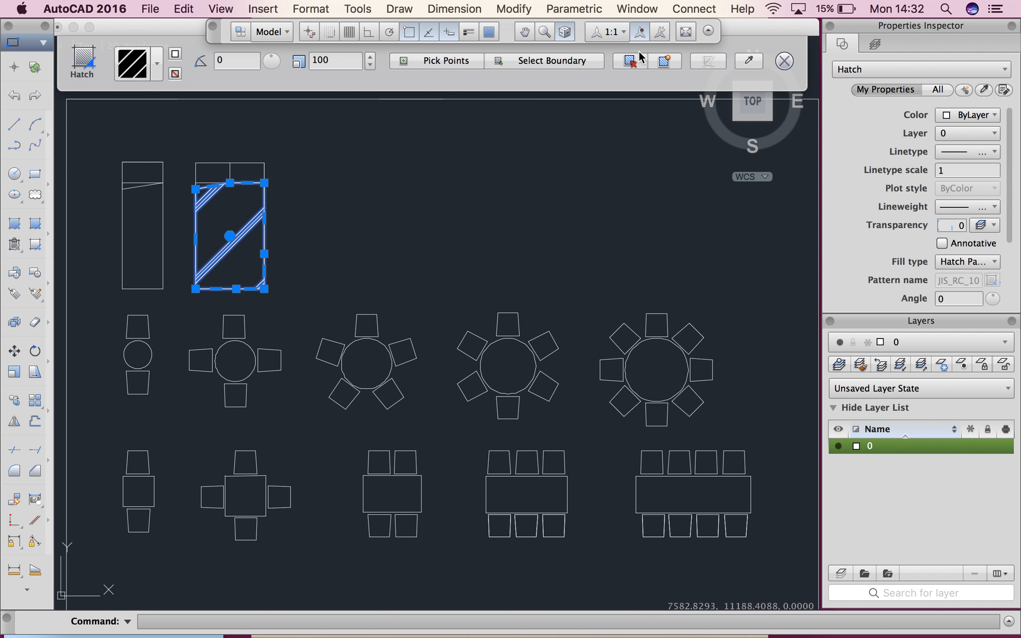
click(782, 61)
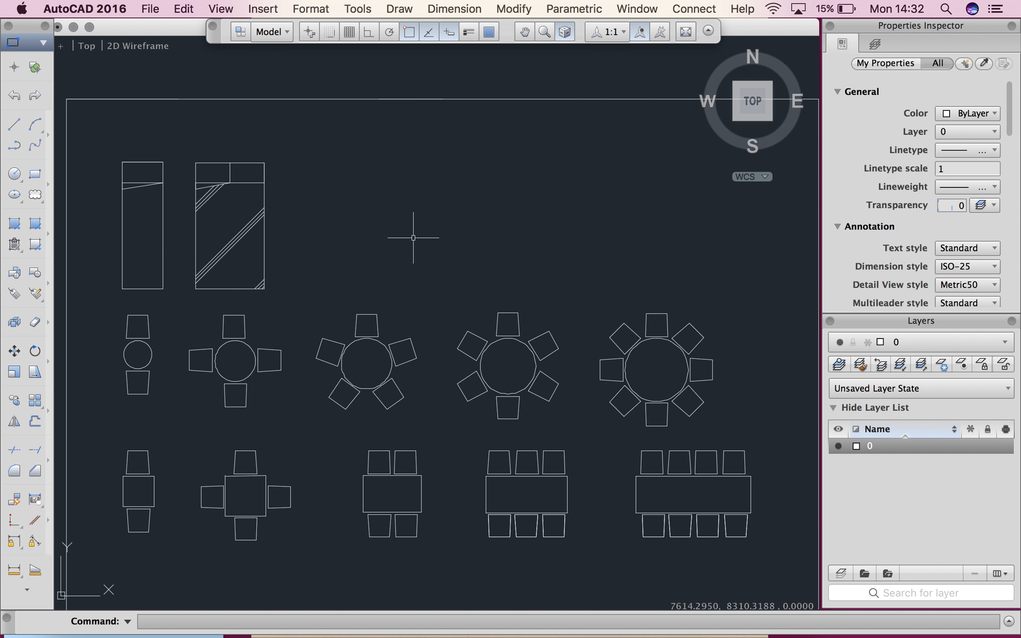
mouse_move(444, 578)
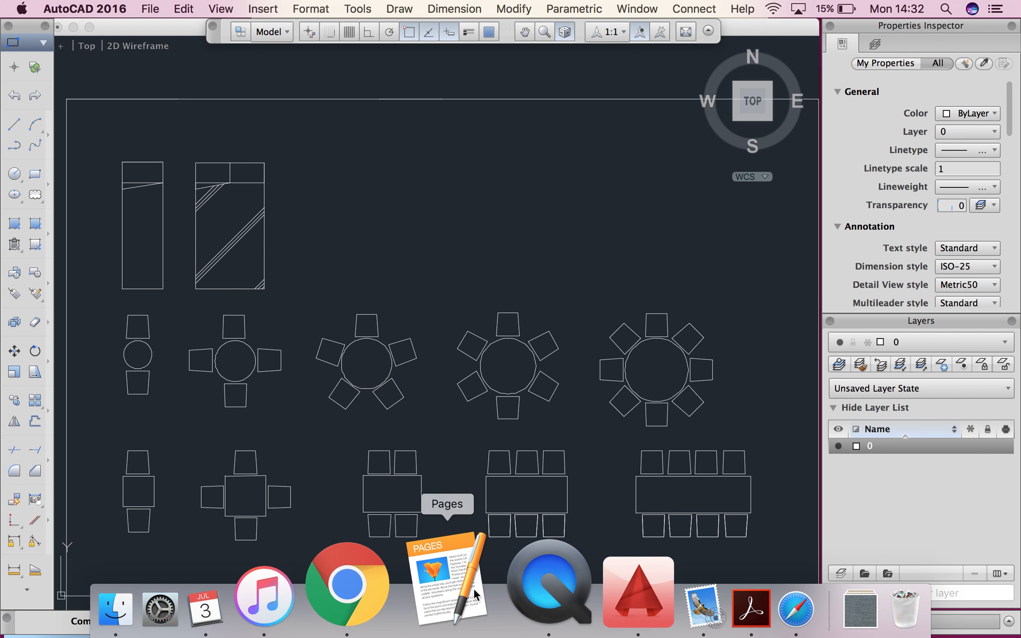